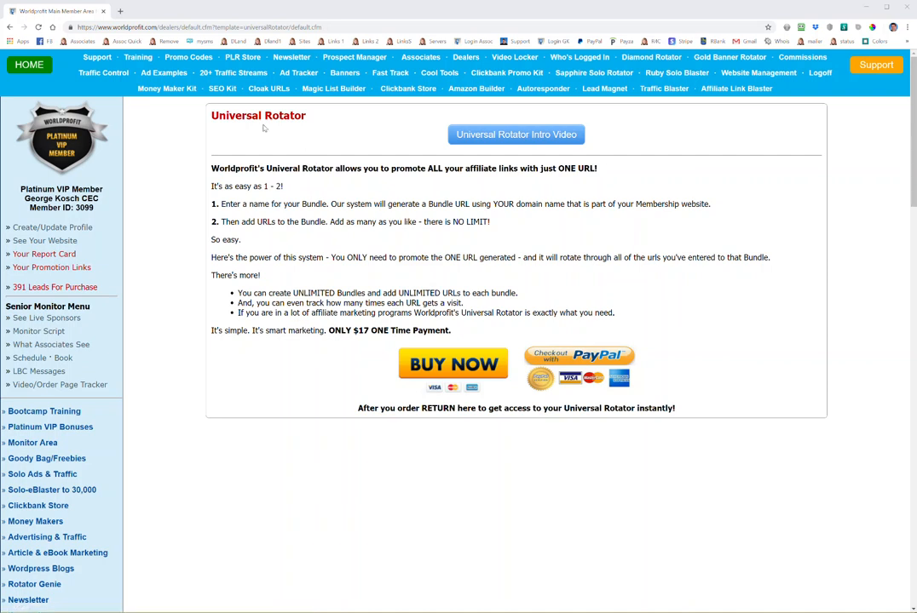
mouse_move(219, 179)
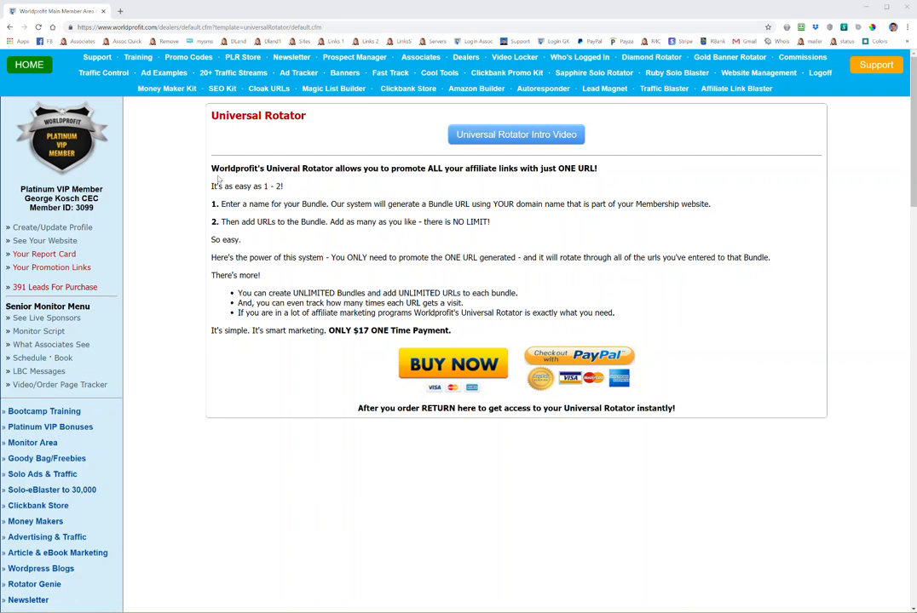
mouse_move(436, 182)
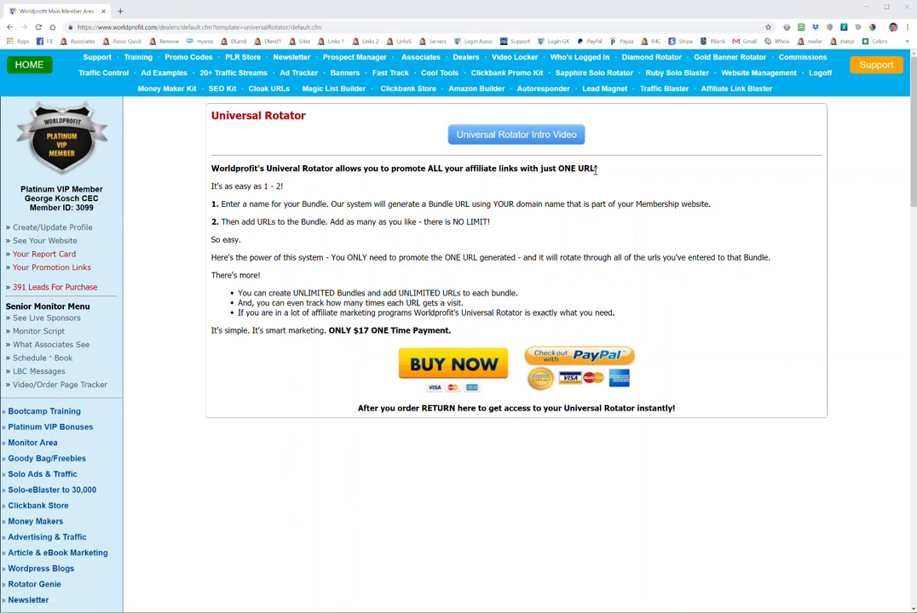
mouse_move(434, 189)
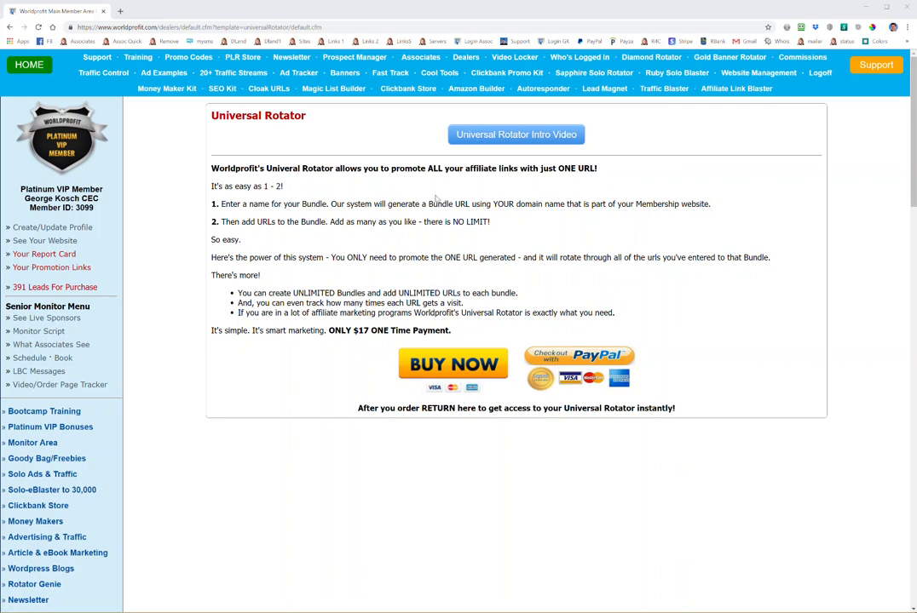
mouse_move(436, 198)
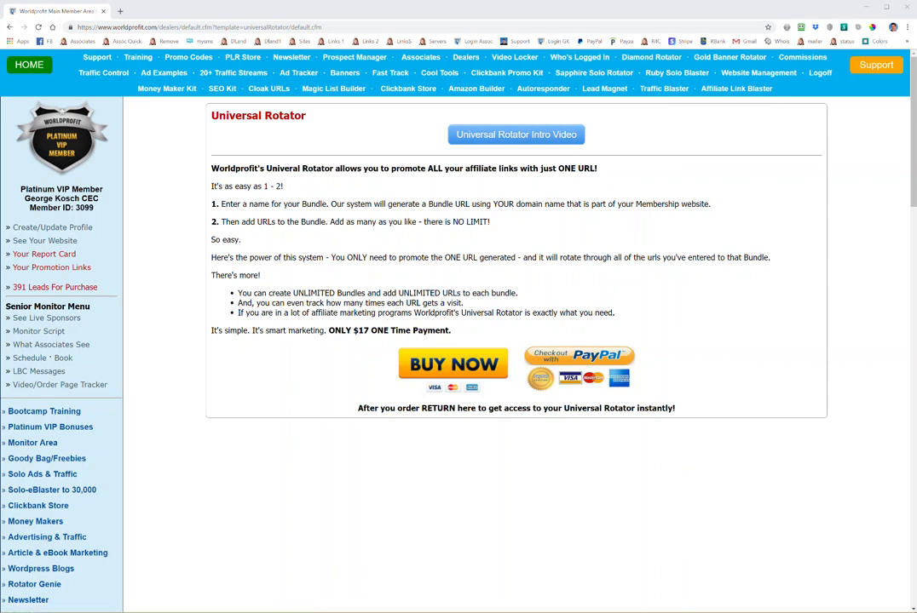
mouse_move(390, 145)
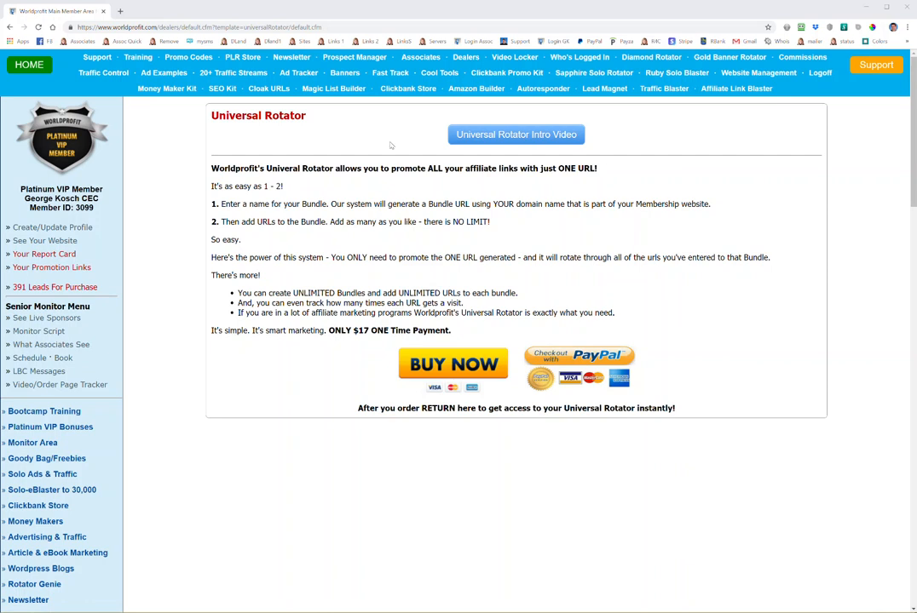
mouse_move(391, 145)
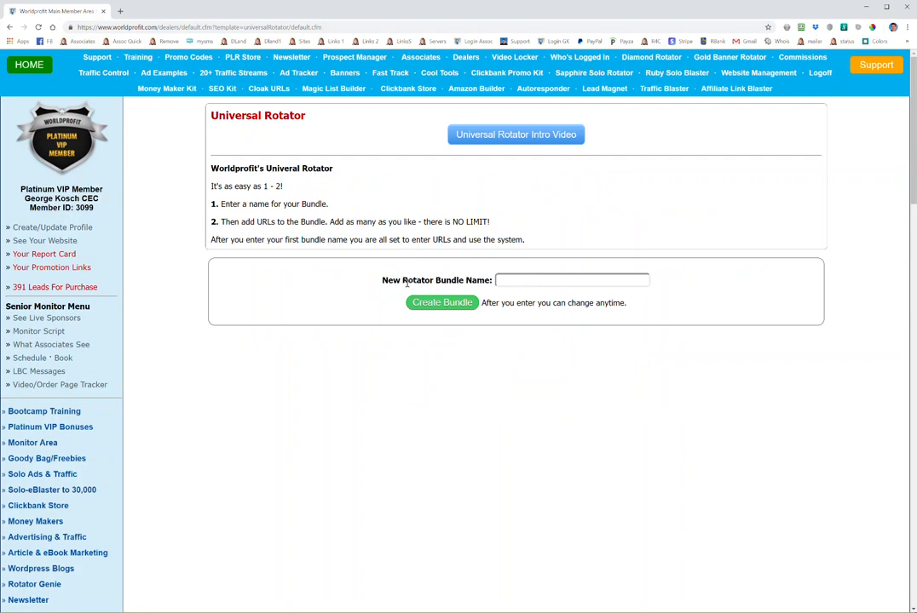
- Create 'George's First Bundle' and test its rotator link, which reports no URLs yet
text(George's First Bundle)
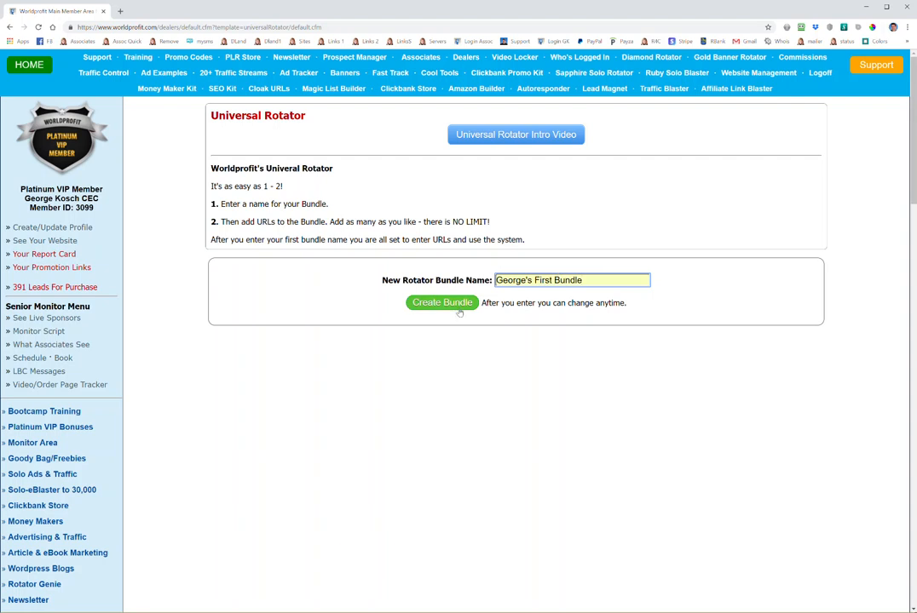
click(441, 302)
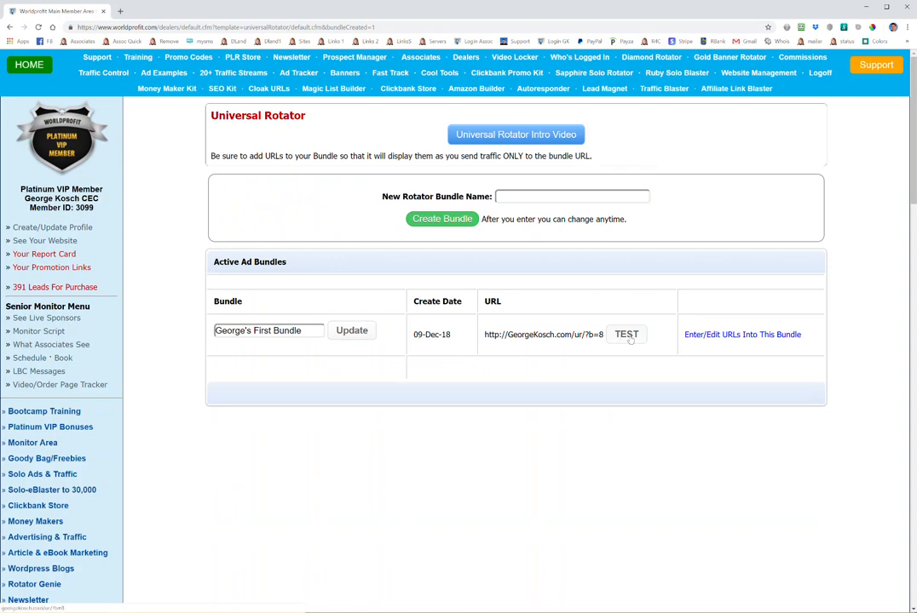
click(741, 334)
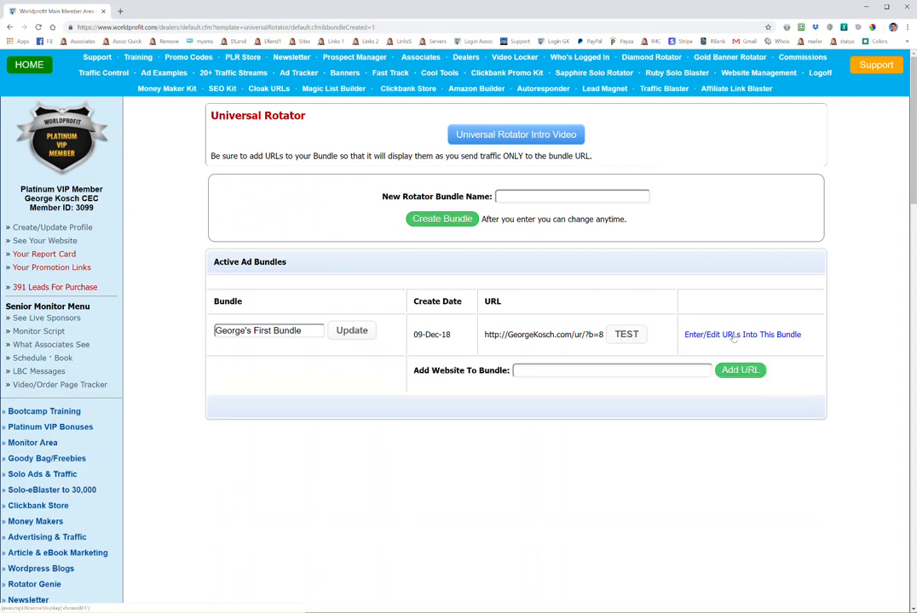
click(627, 334)
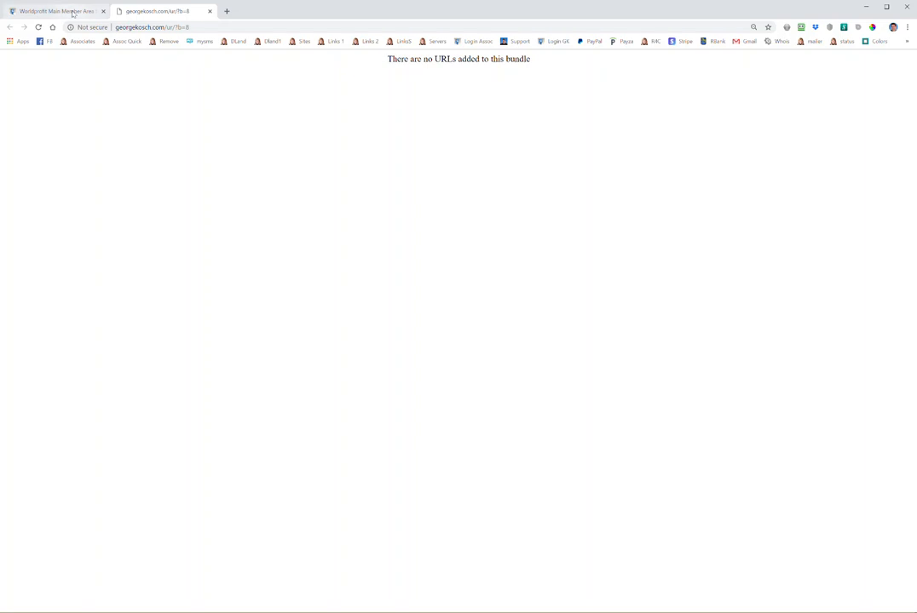
click(55, 11)
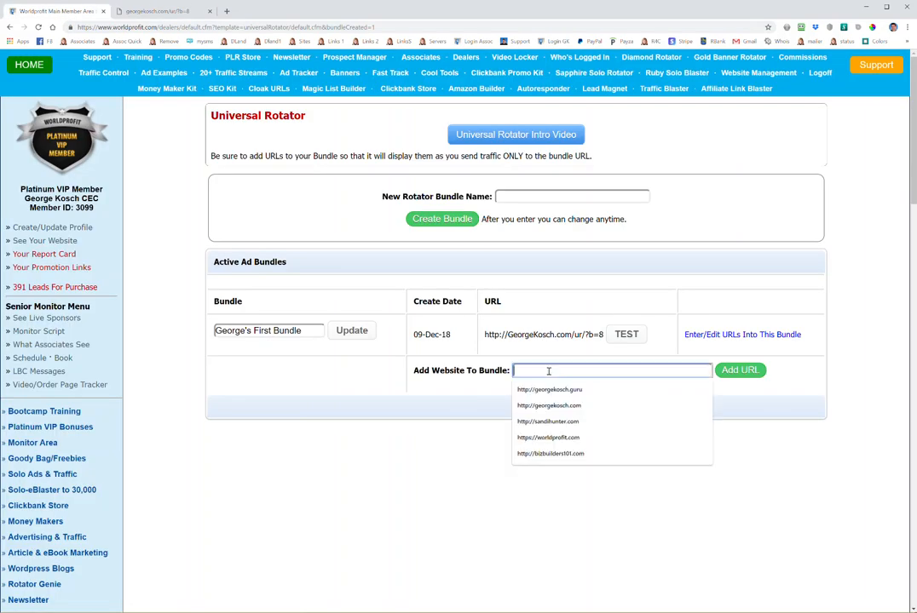
click(550, 389)
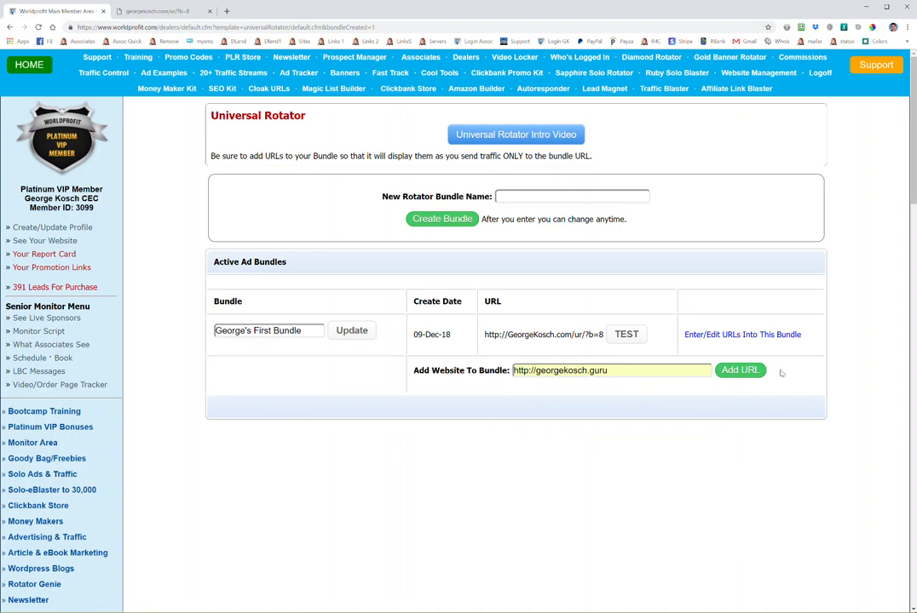
click(738, 370)
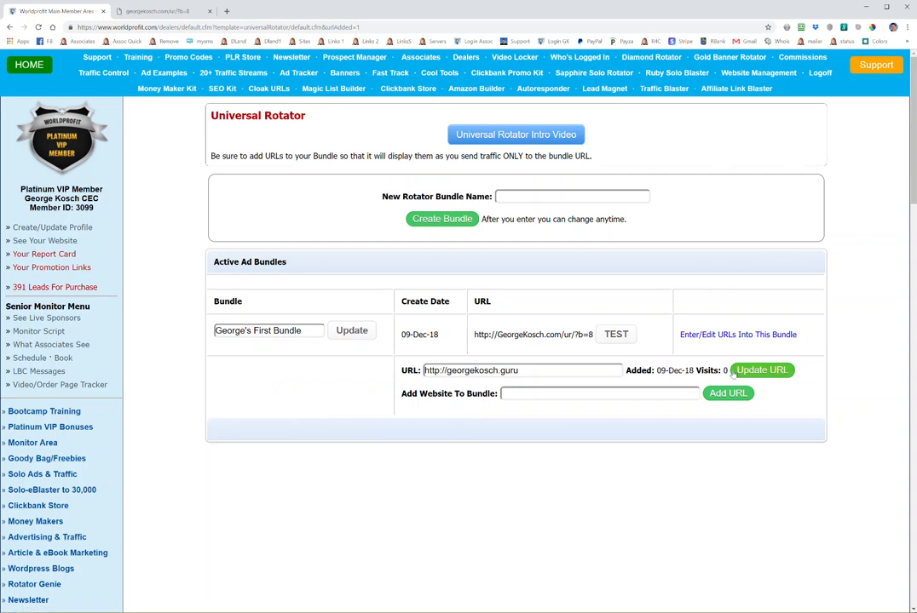
text(http://georgekosch.com)
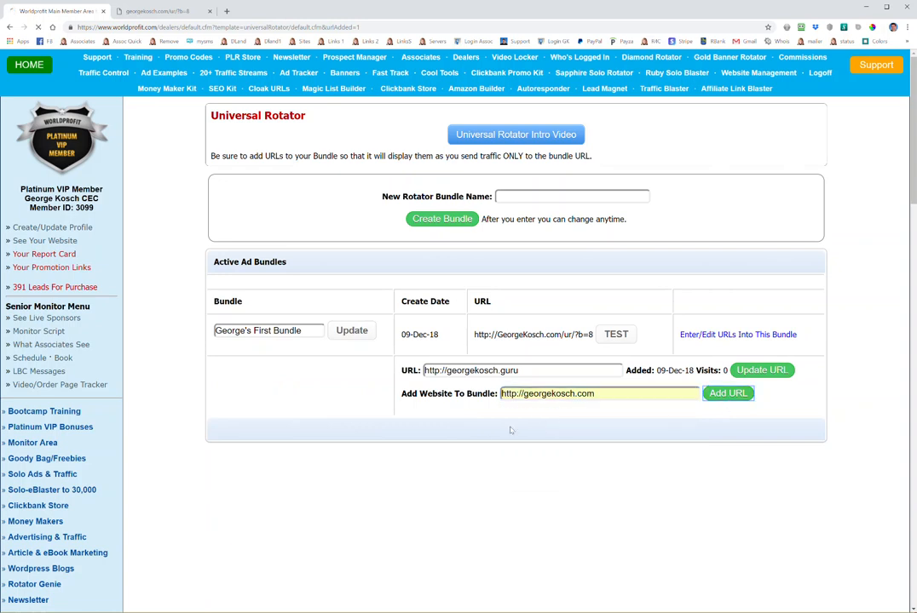
click(727, 393)
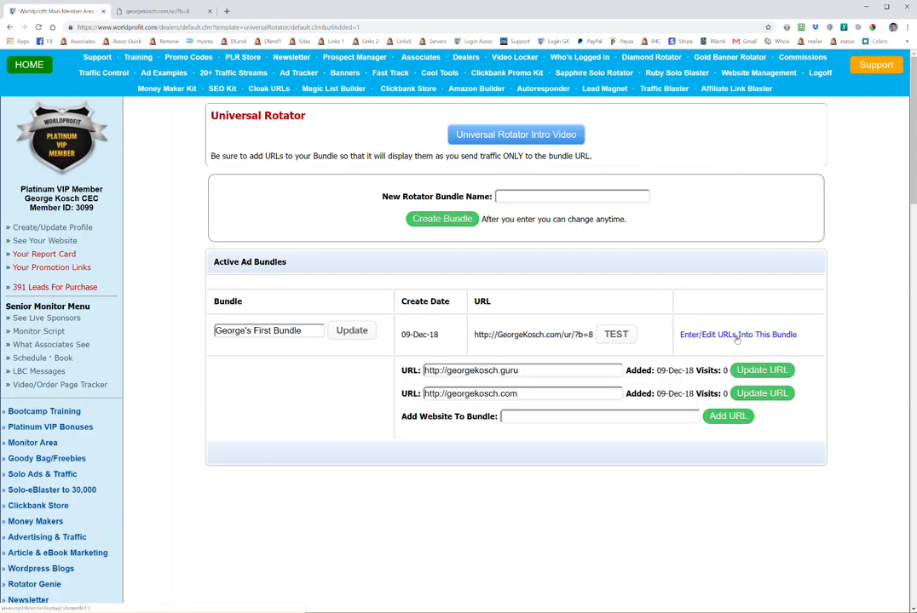
text(https://worldprofit.com)
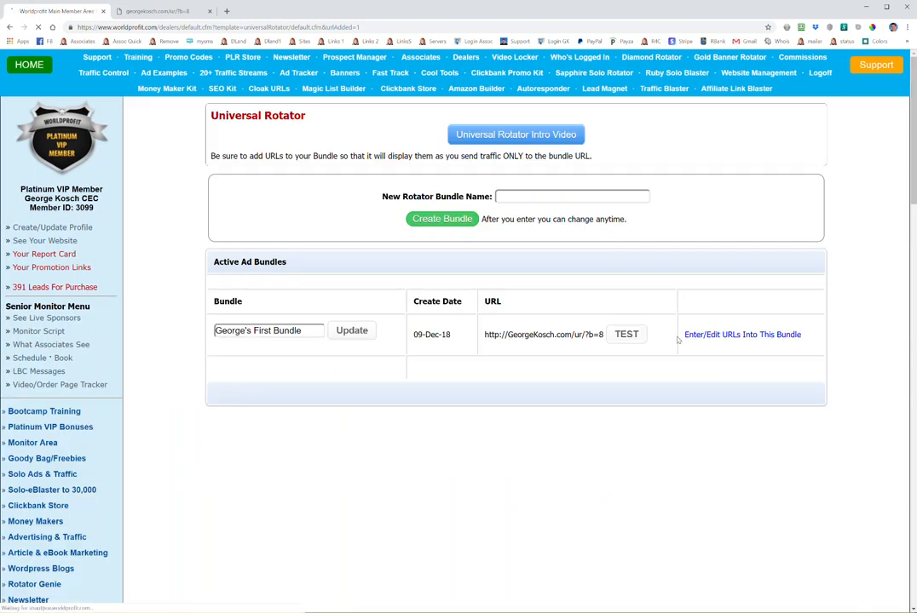
click(741, 334)
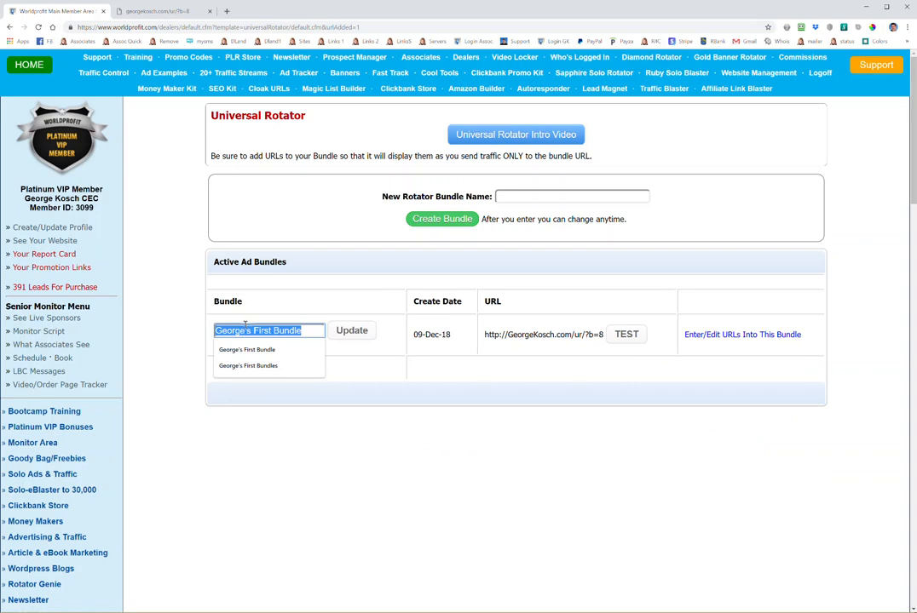
click(505, 359)
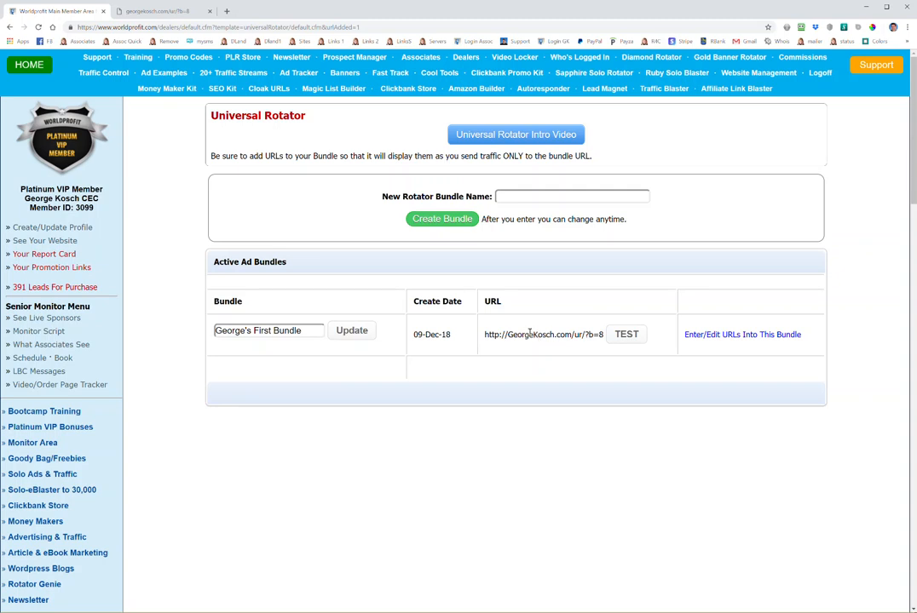
click(626, 334)
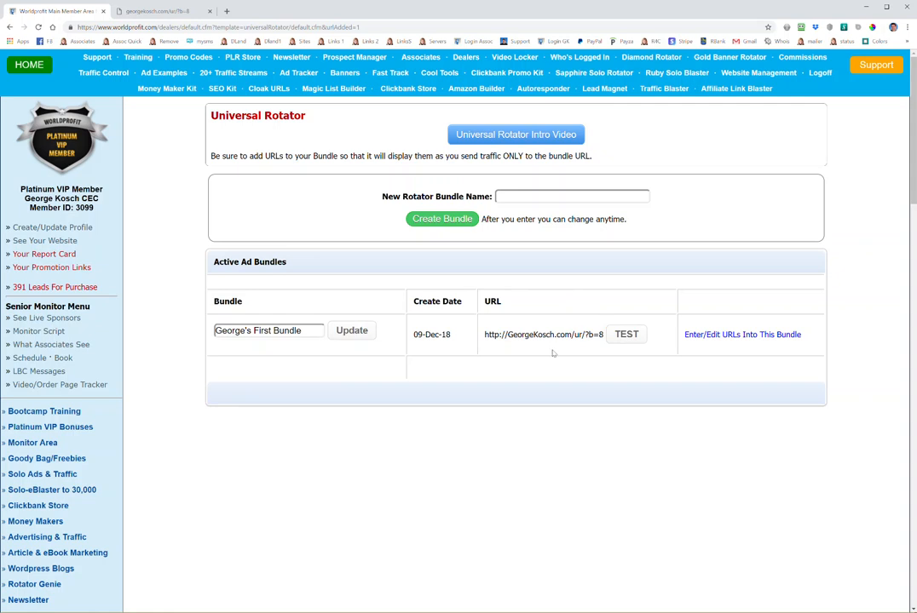
- Refresh the first bundle's URL list to show georgekosch.guru at one visit
click(742, 333)
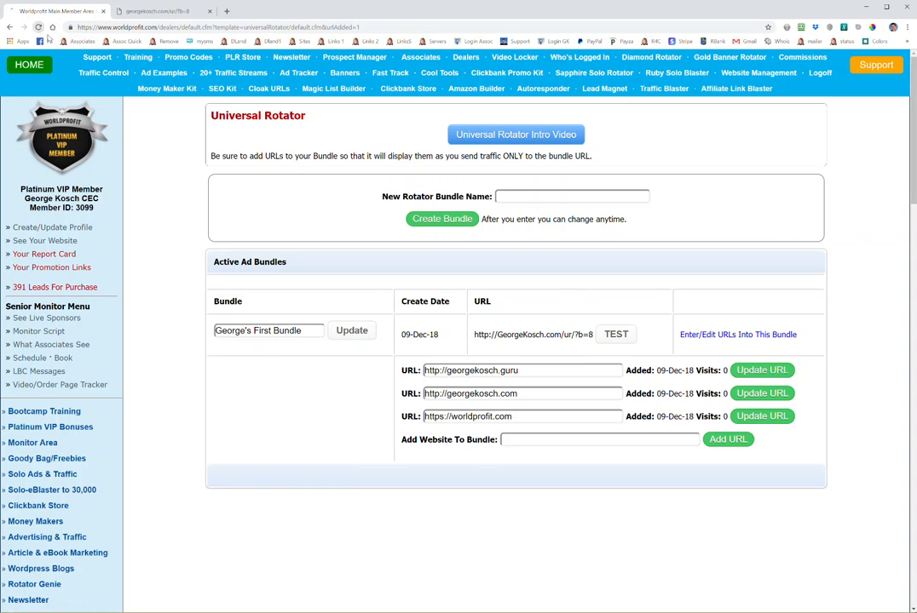
click(742, 334)
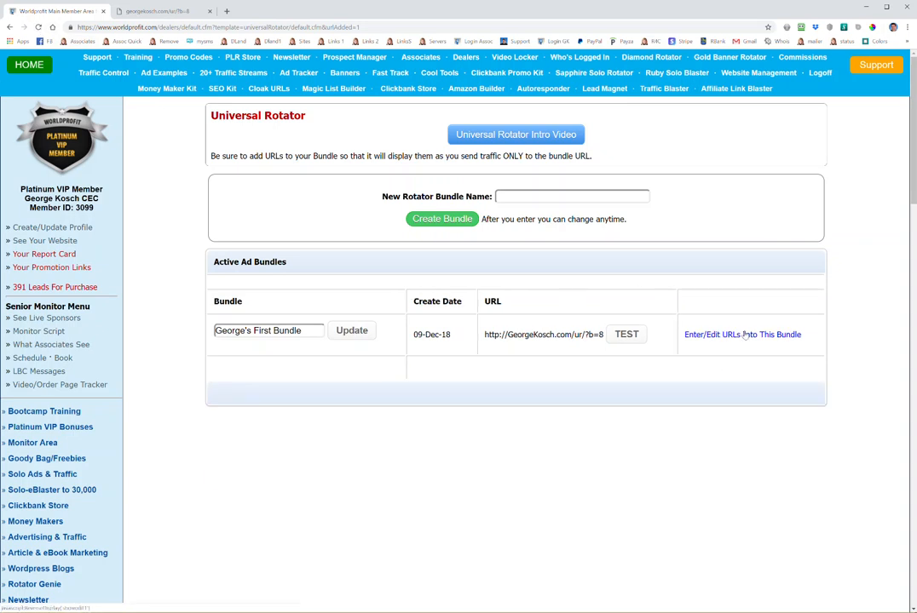
click(742, 334)
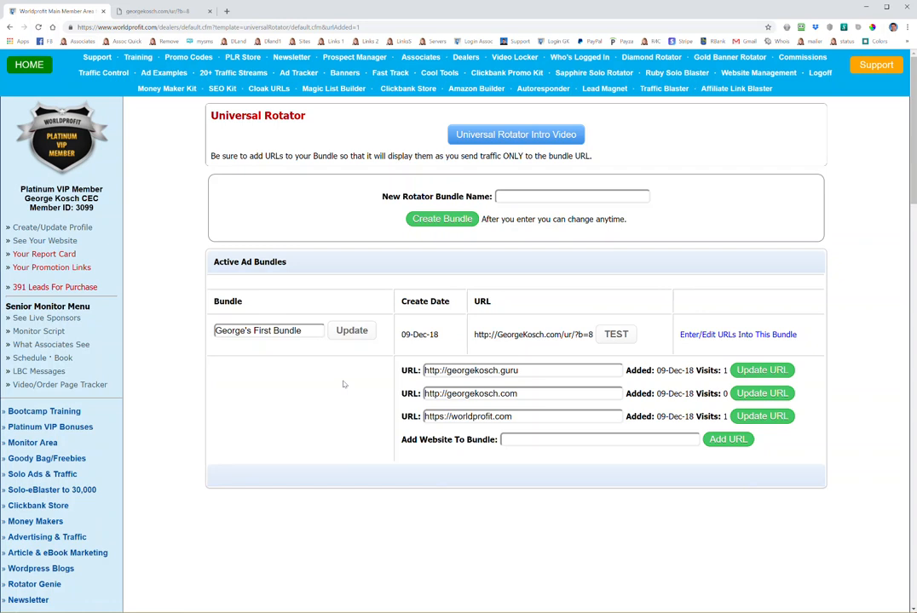
mouse_move(539, 394)
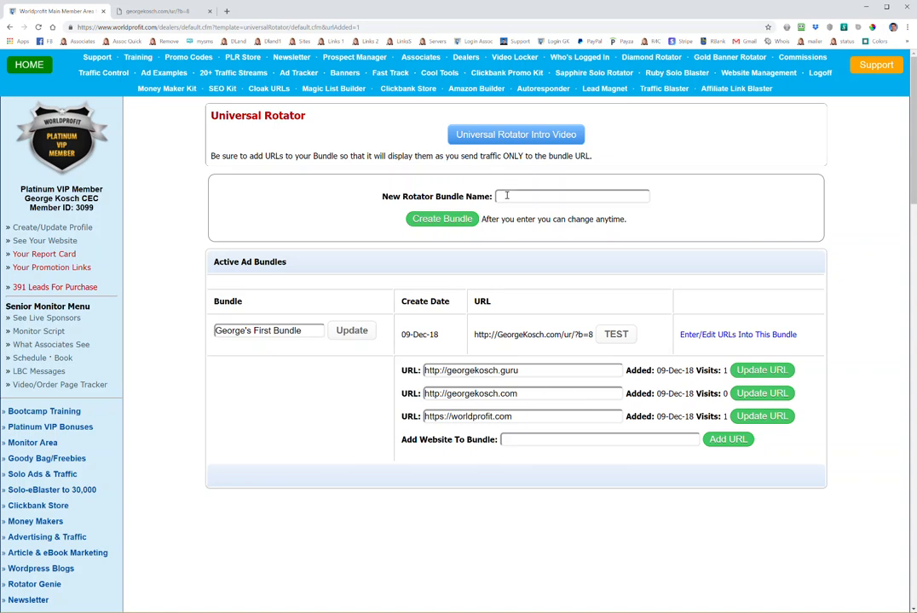
- Create 'George's Second Bundle' and expand the URL sections of both bundles
text(George's Second Bundle)
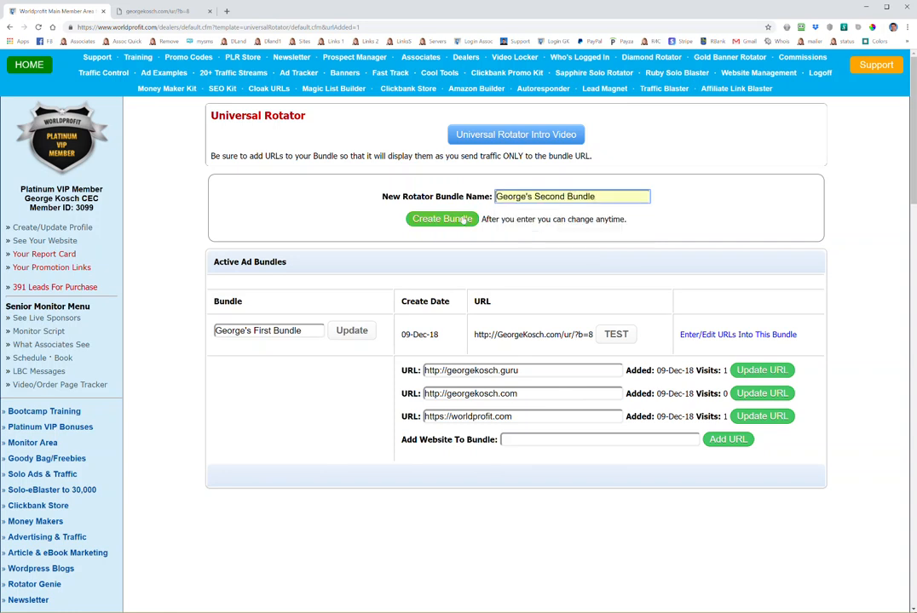
click(441, 219)
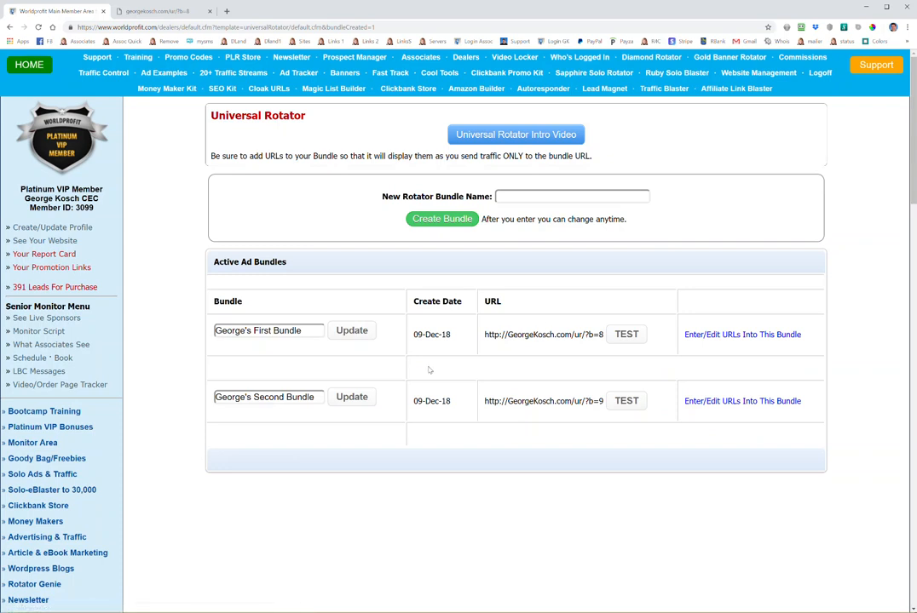
mouse_move(599, 336)
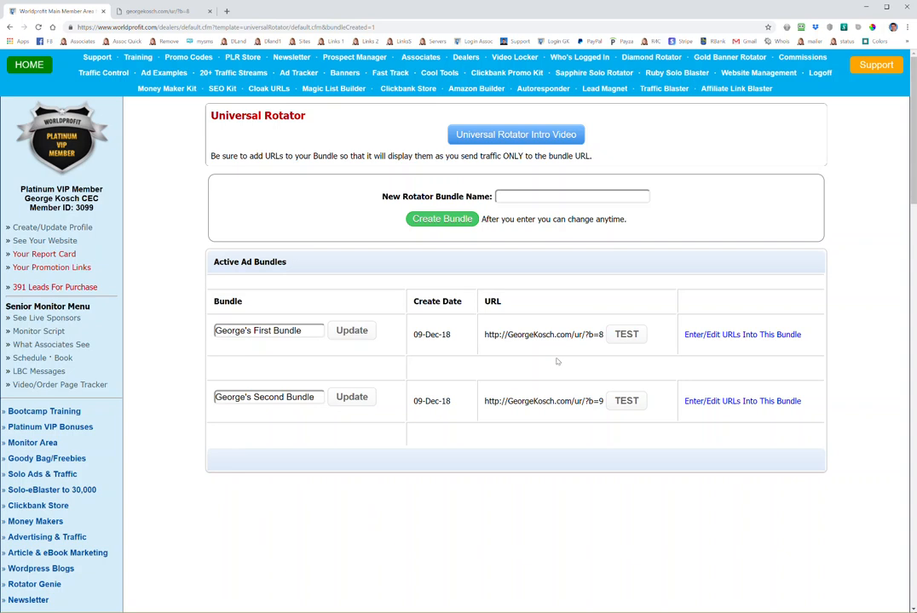
mouse_move(578, 430)
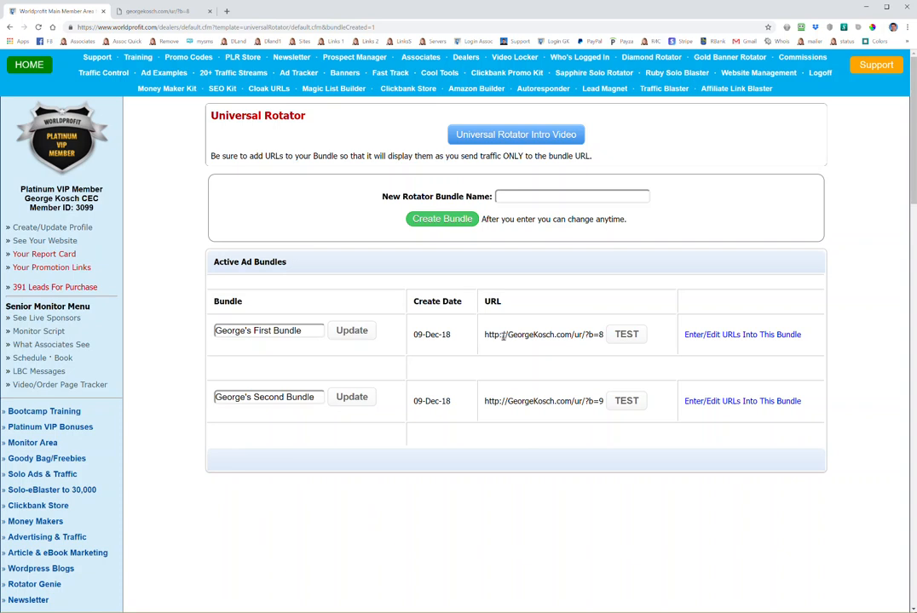
click(741, 400)
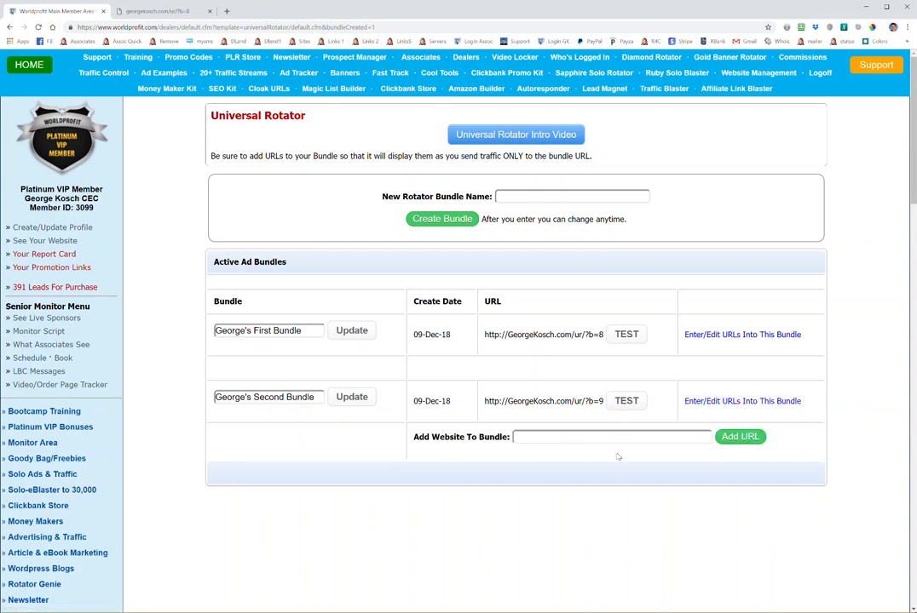
click(742, 334)
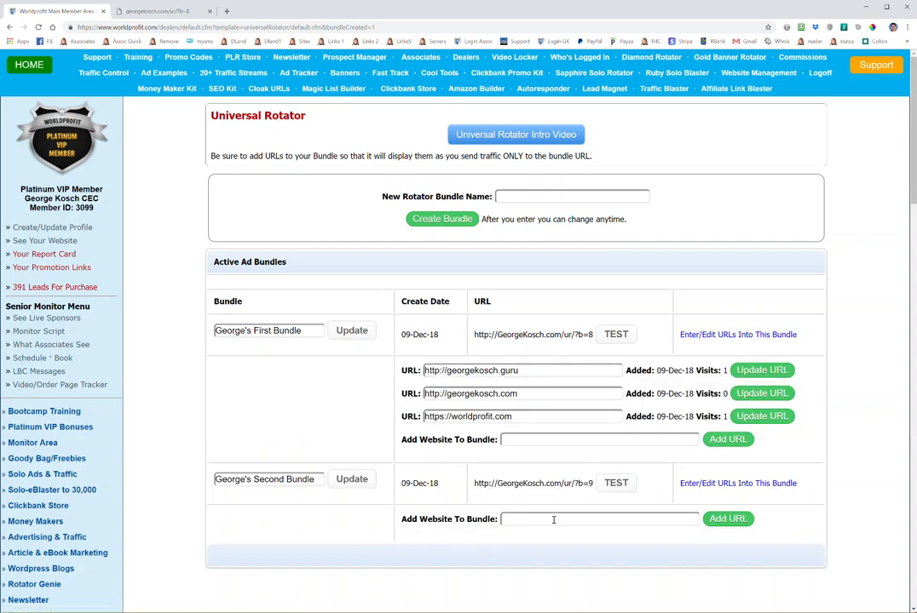
mouse_move(294, 224)
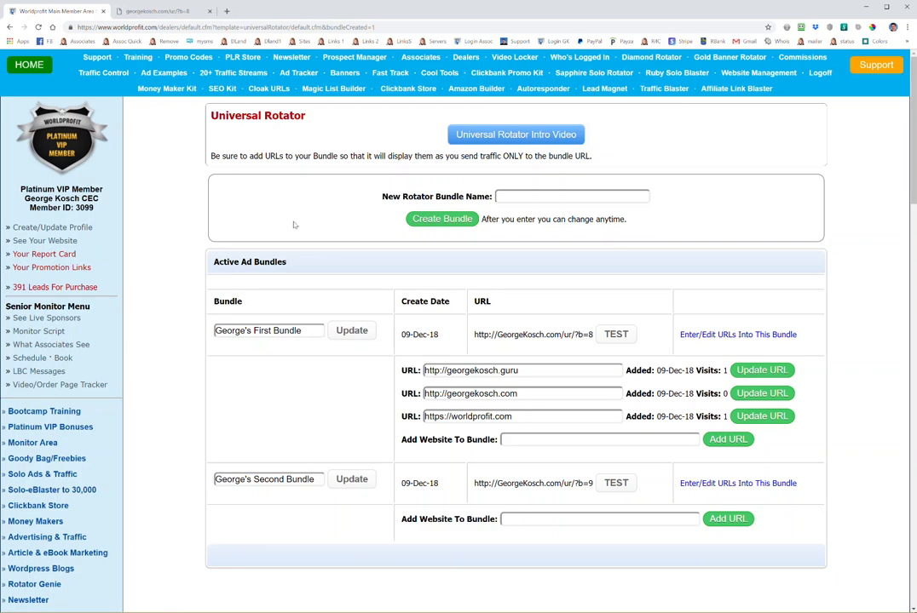
mouse_move(269, 214)
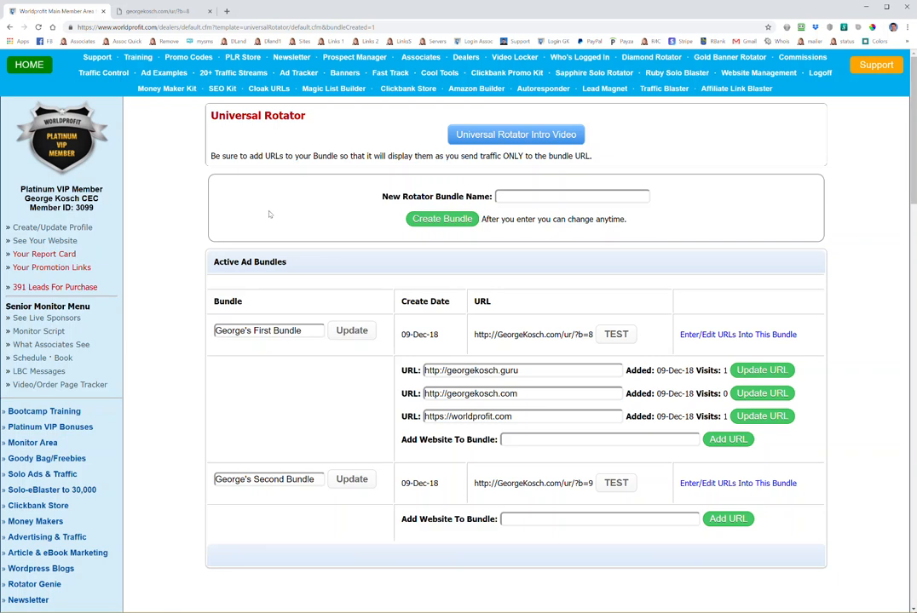